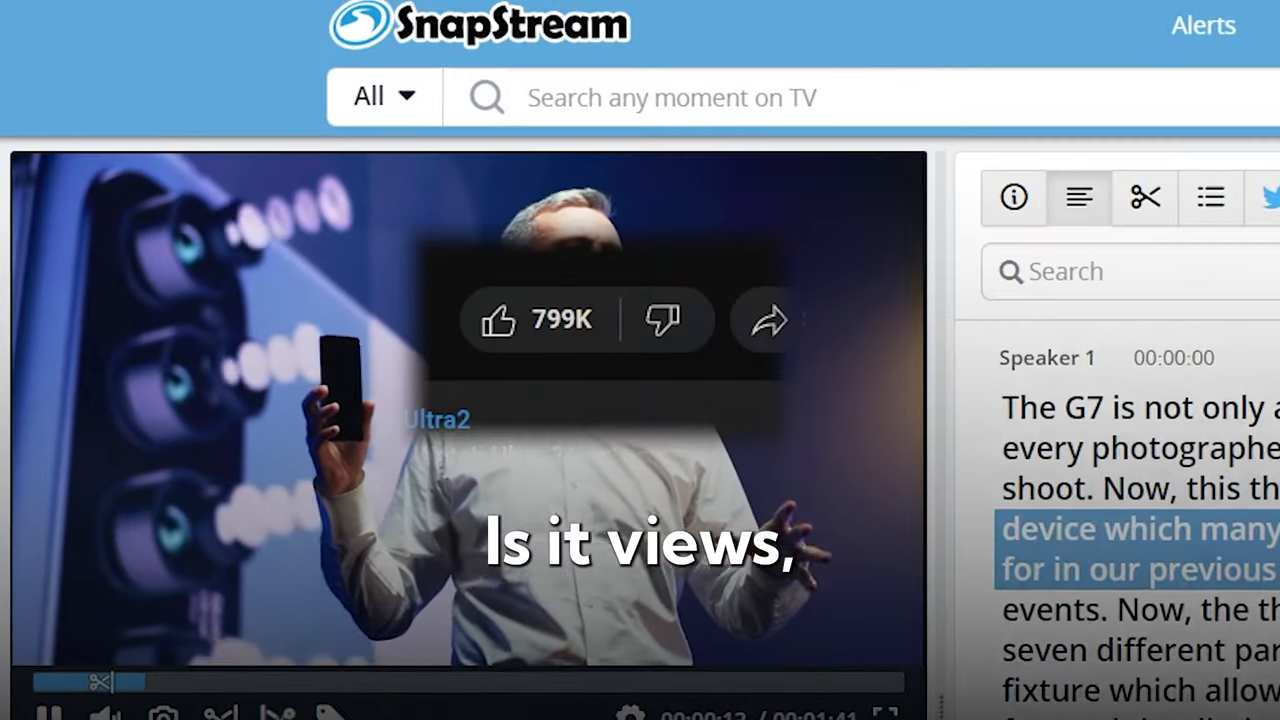
Search the event transcript for the keyword 'users'.
click(1144, 198)
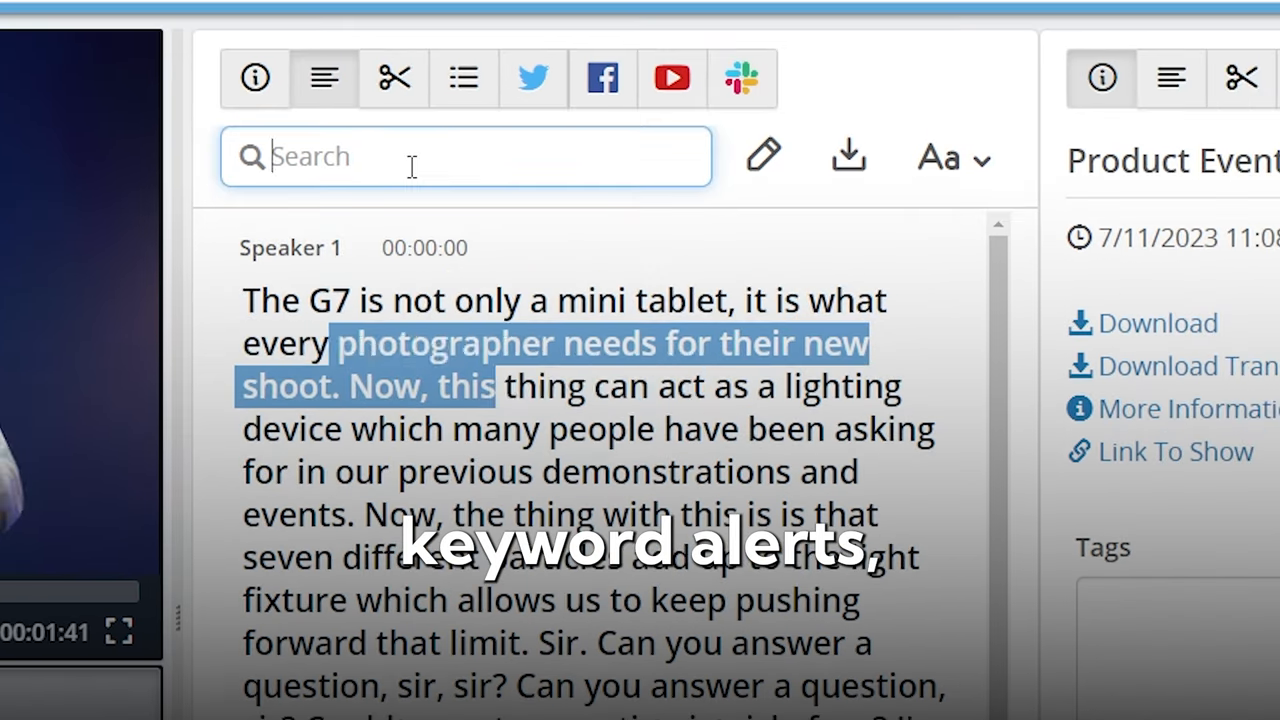
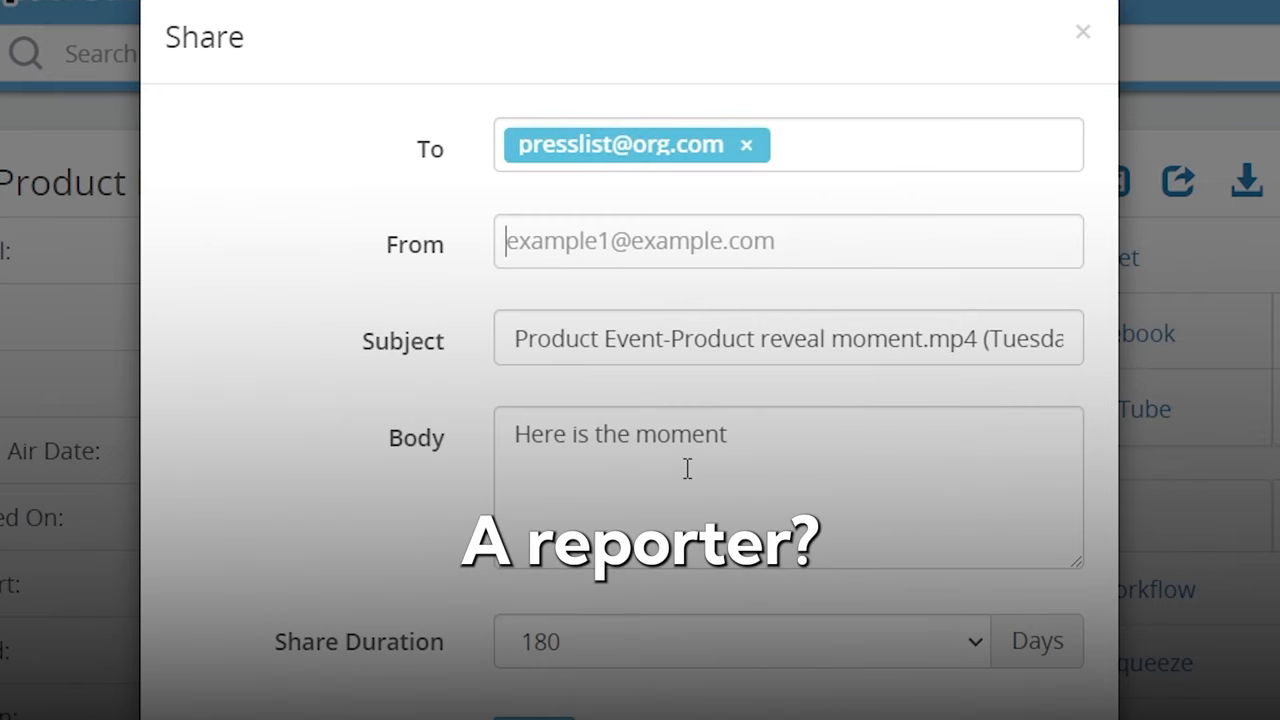
click(1082, 32)
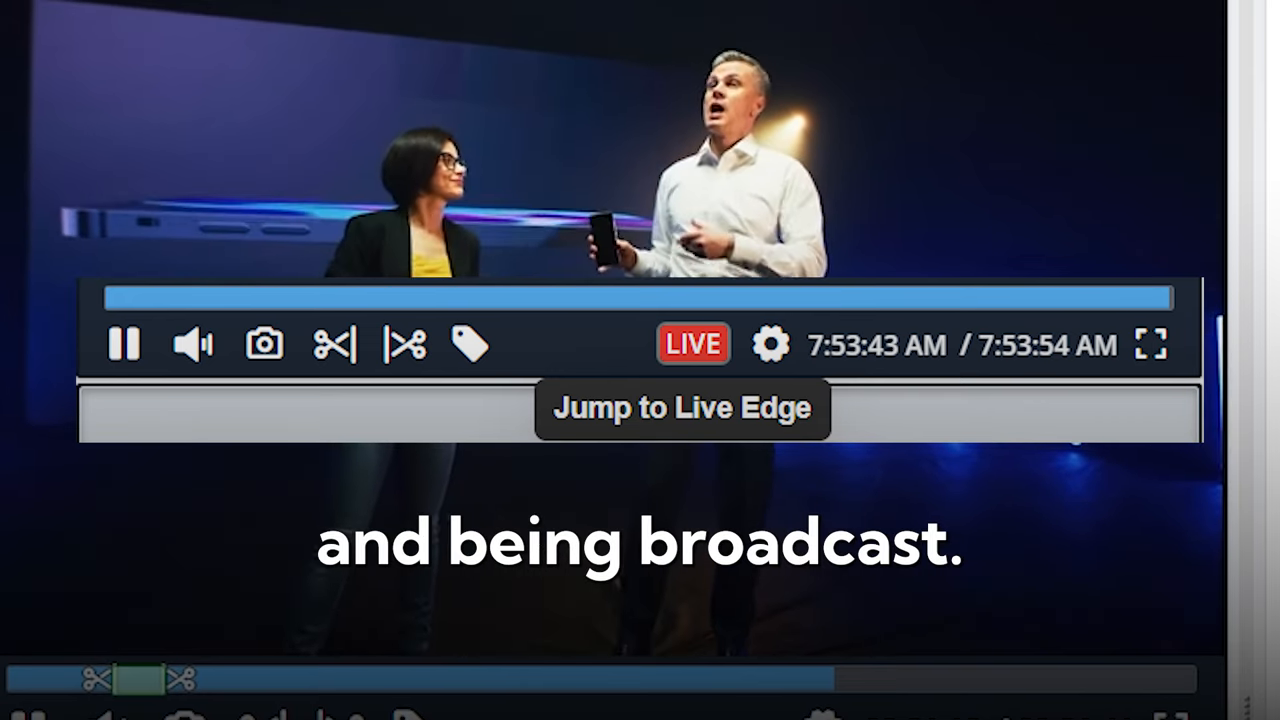
Jump playback to the live edge of the broadcast.
click(336, 344)
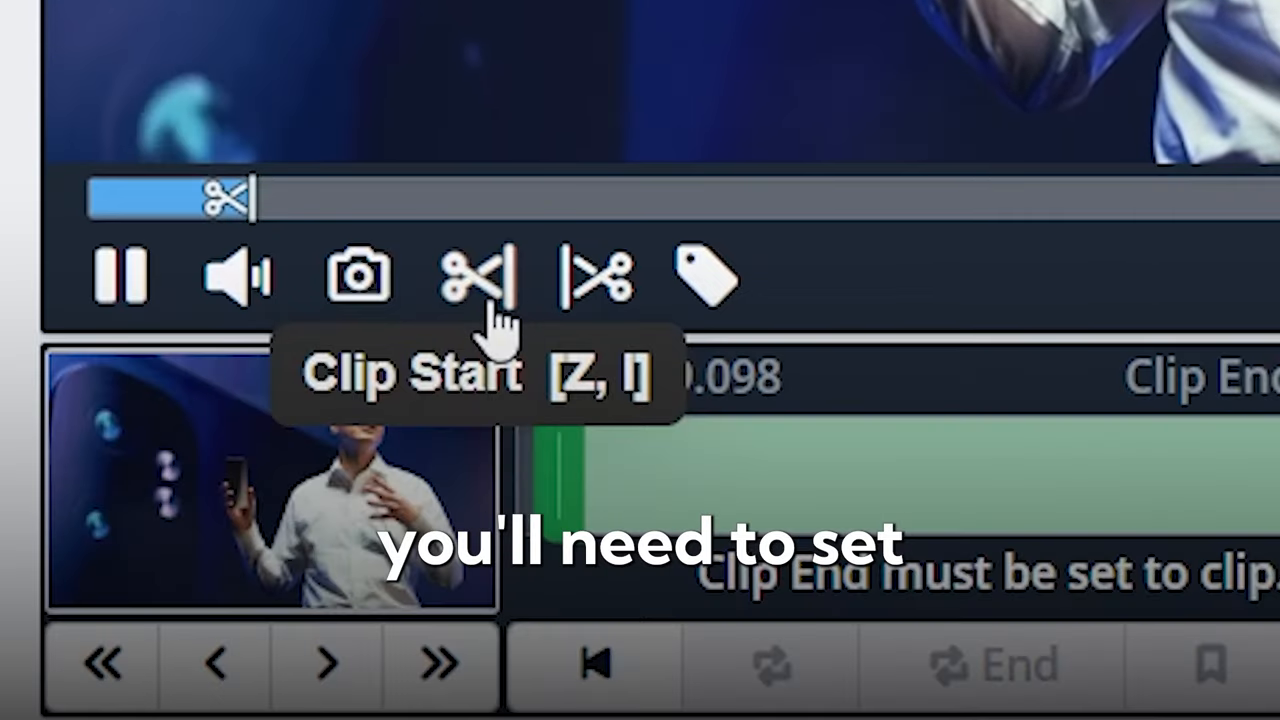
Mark clip start at 00:00:09.098 and end at 00:00:13.398 (4.3 seconds).
click(476, 276)
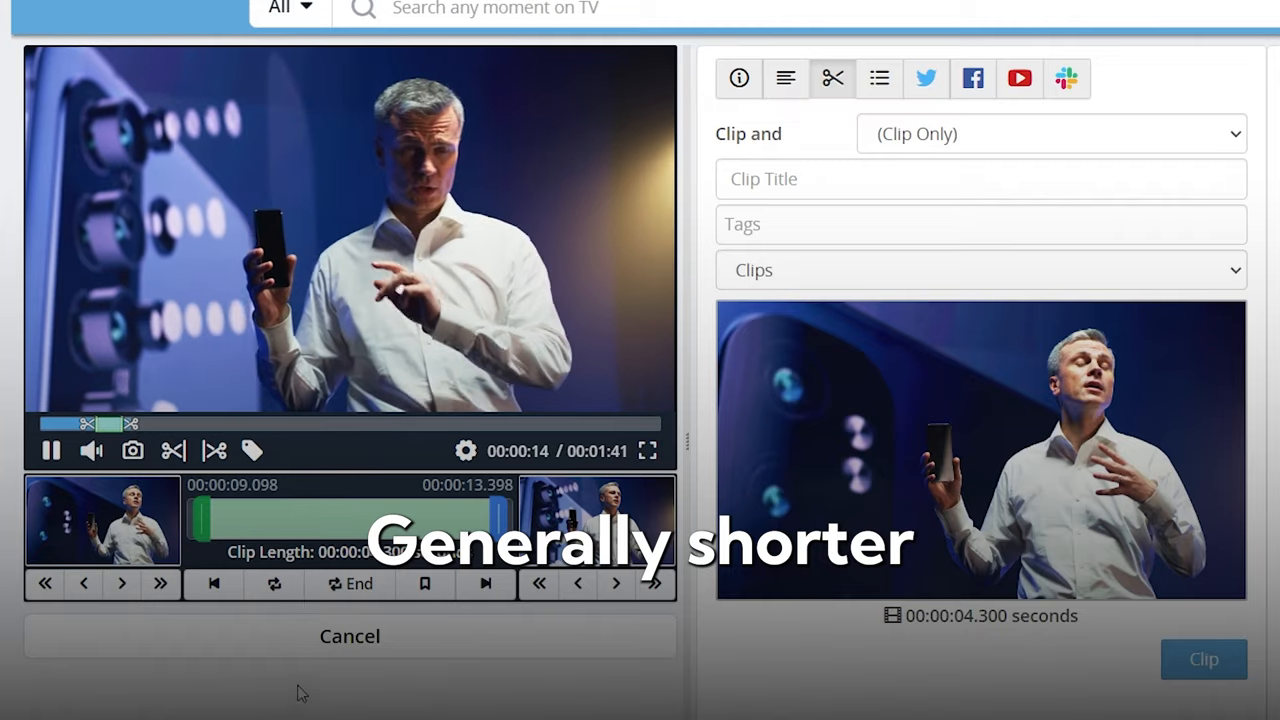
click(924, 78)
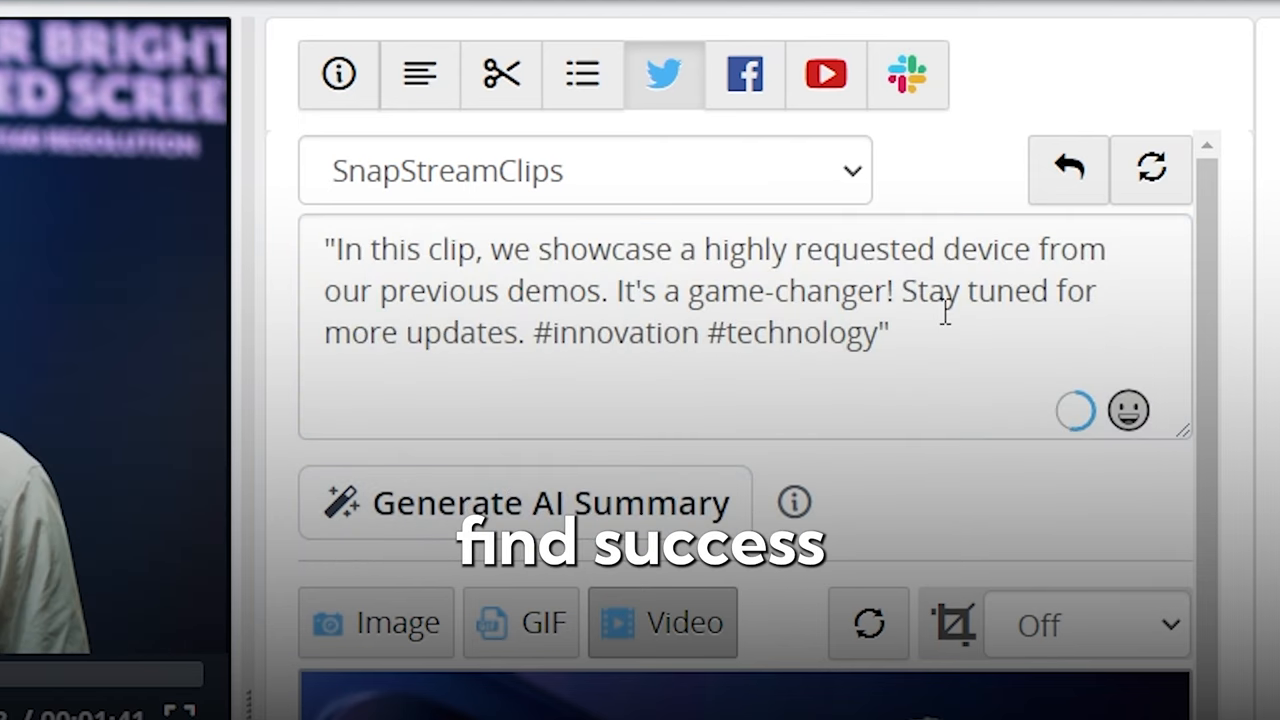
Select the Twitter post text about the highly requested device for editing.
drag(552, 332, 888, 332)
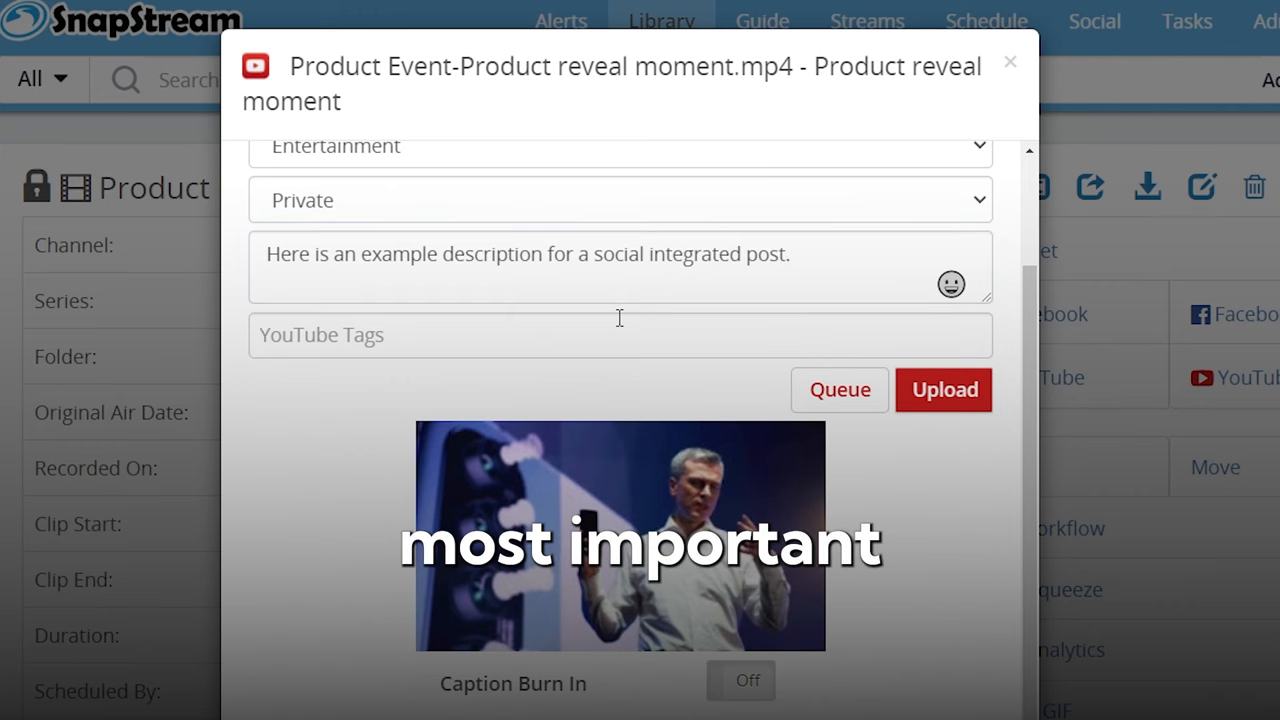
Add YouTube tags 'product' and 'phone' to the upload.
text(product)
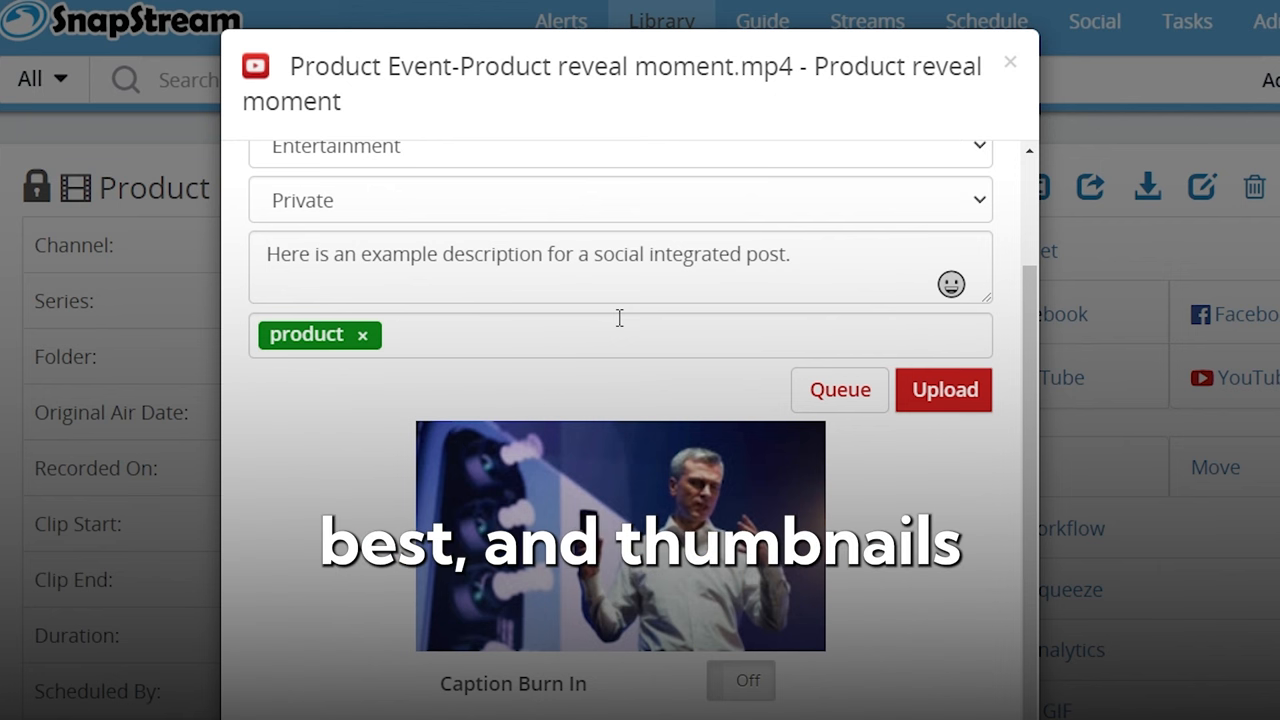
text(phone)
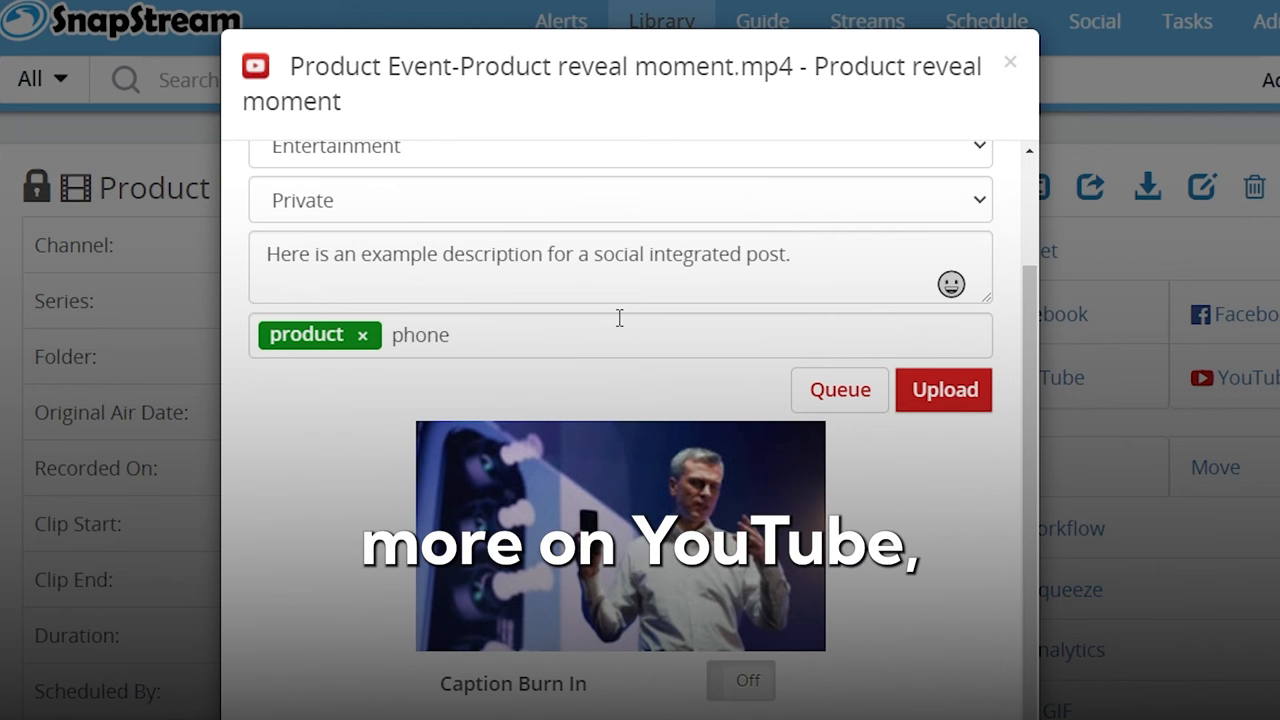
key(Enter)
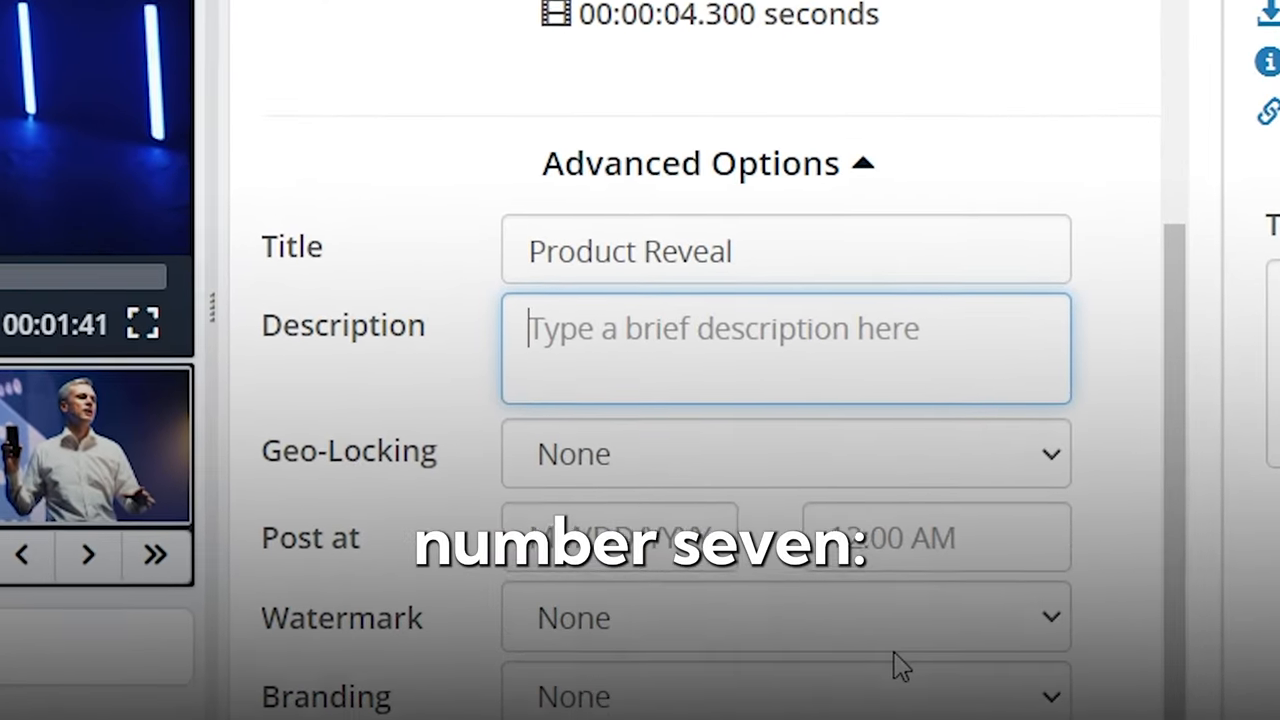
Describe the Product Reveal clip with 'In 2024 we released'.
text(In 2024)
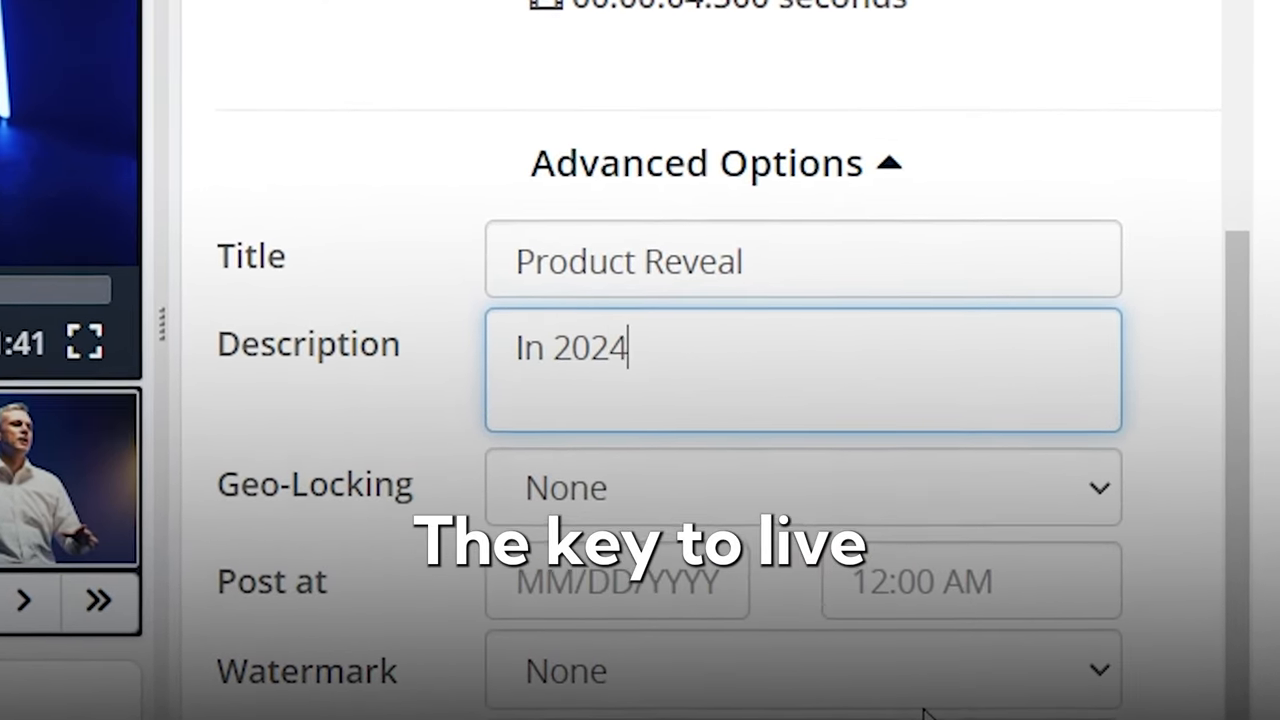
text(we released)
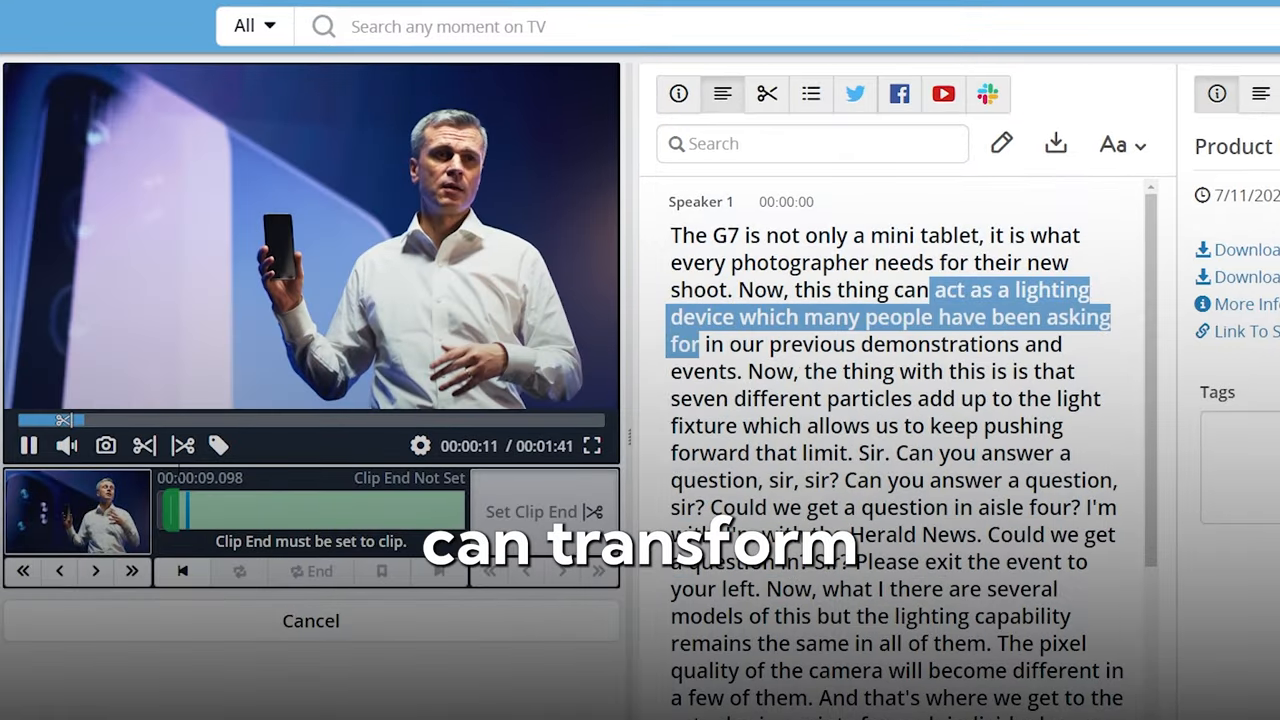
Add 'conference' as a third YouTube tag and review the rest of the form.
click(184, 444)
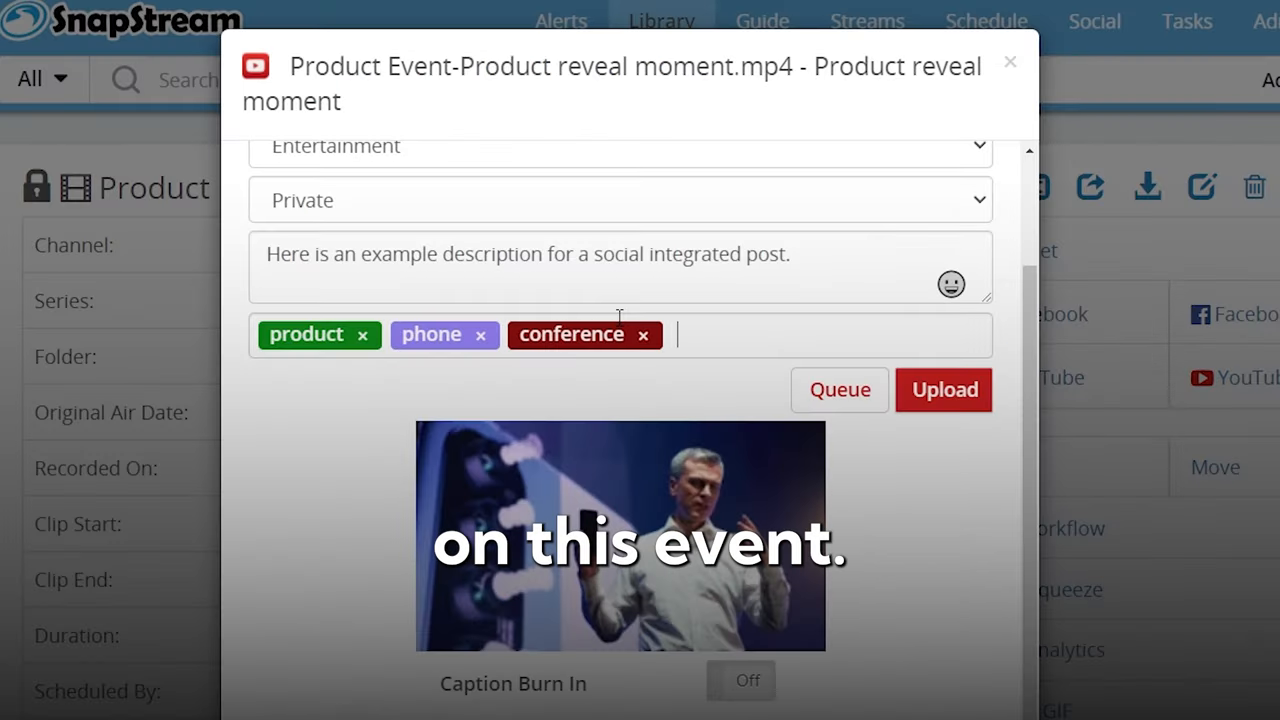
scroll(down, 3)
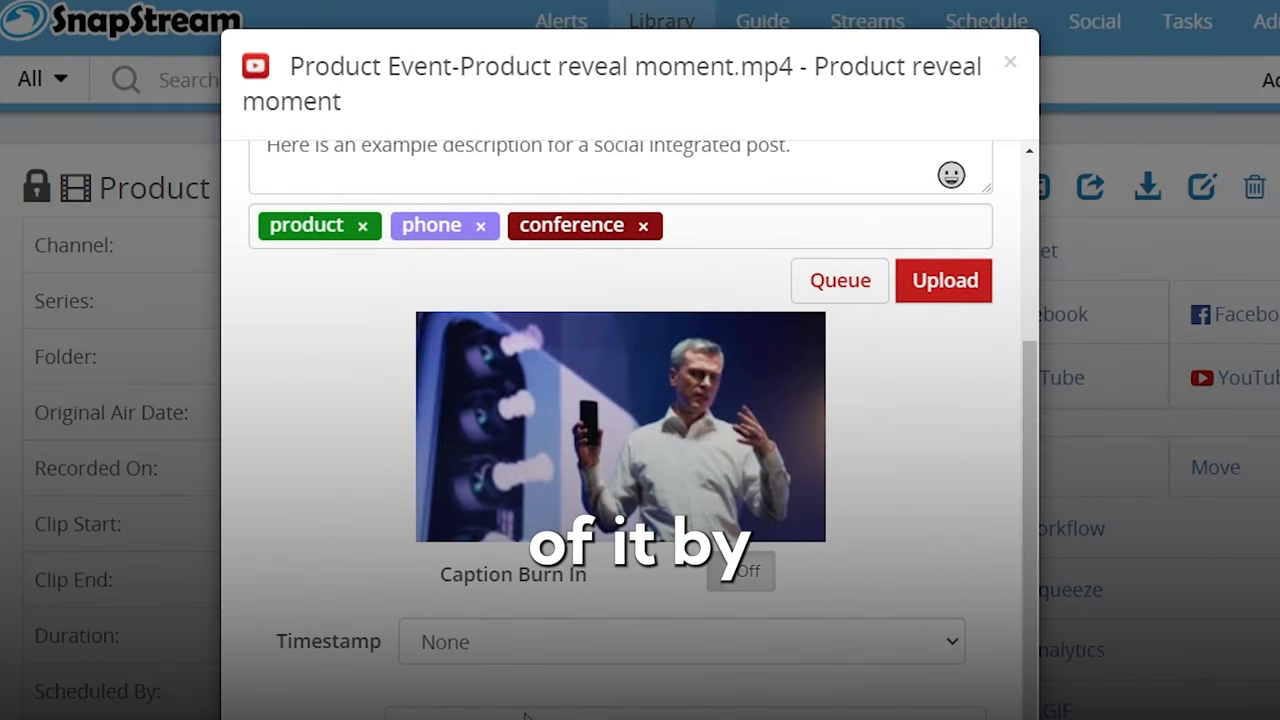